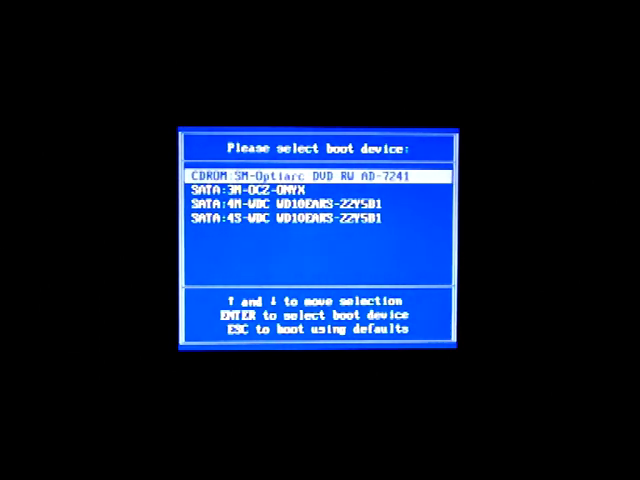
Boot from the CDROM SM-Optiarc DVD RW AD-7241 drive
key(enter)
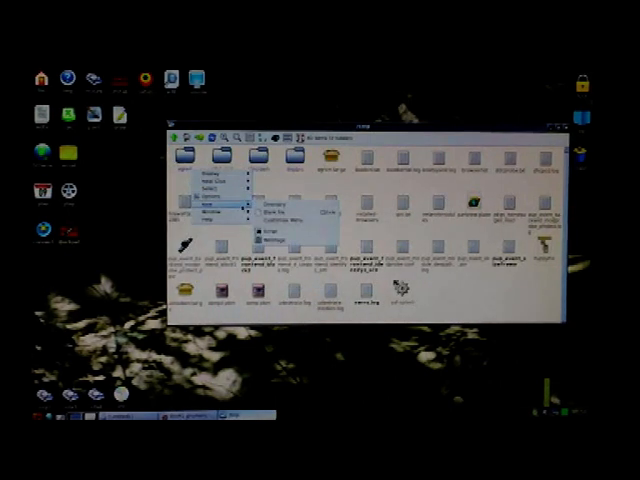
mouse_move(280, 215)
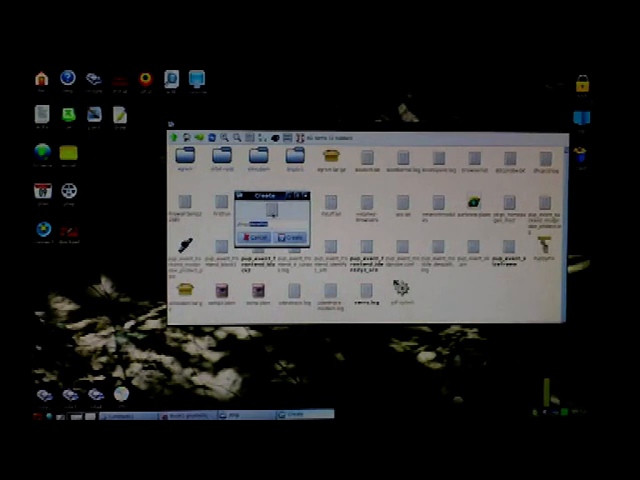
Name the new blank file 'Untitled' in the Create prompt
text(Untitled)
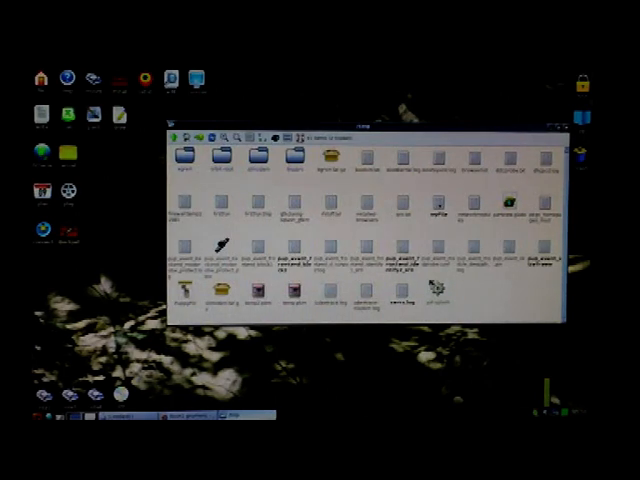
right_click(430, 230)
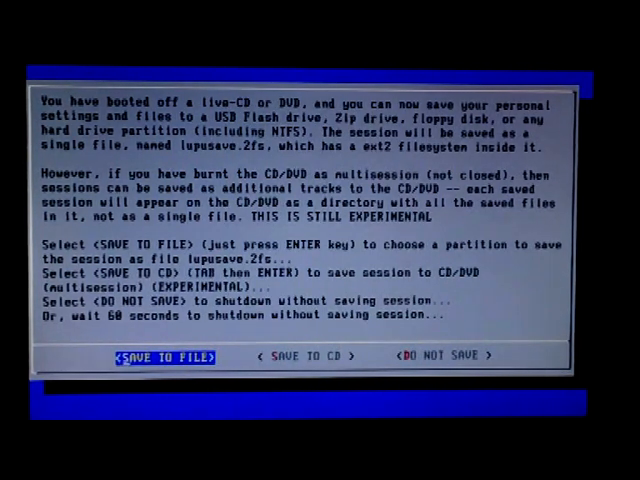
Move the save-session prompt's focus toward the <DO NOT SAVE> option
key(Tab)
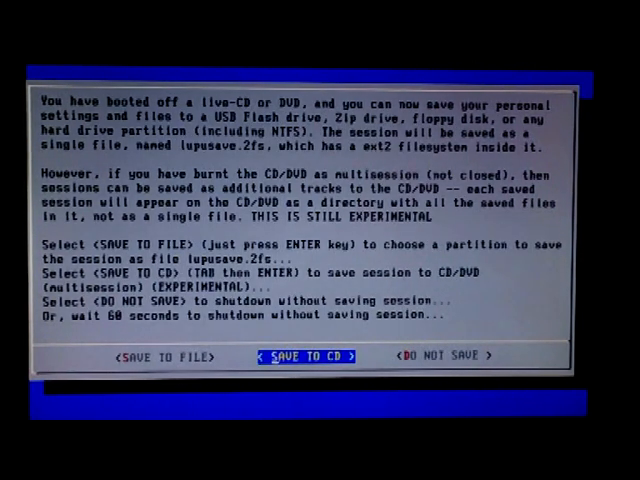
key(Tab)
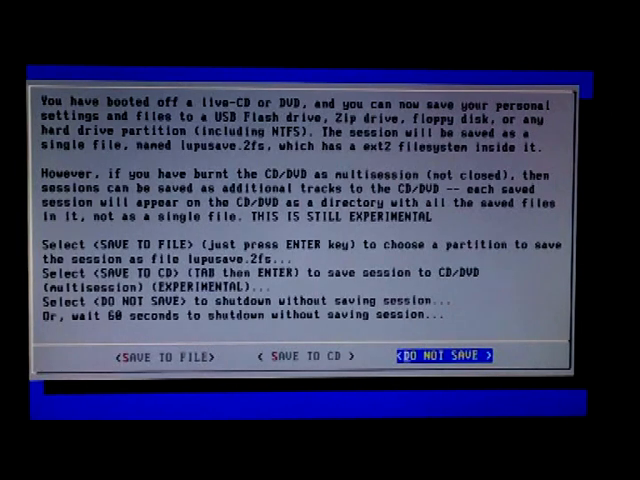